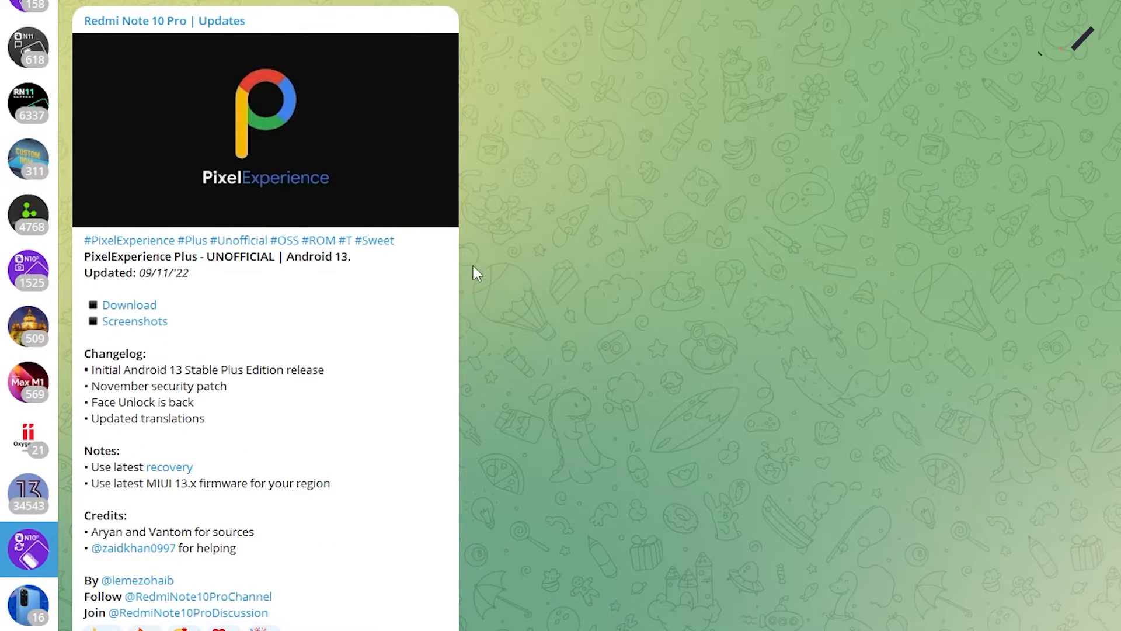
mouse_move(174, 257)
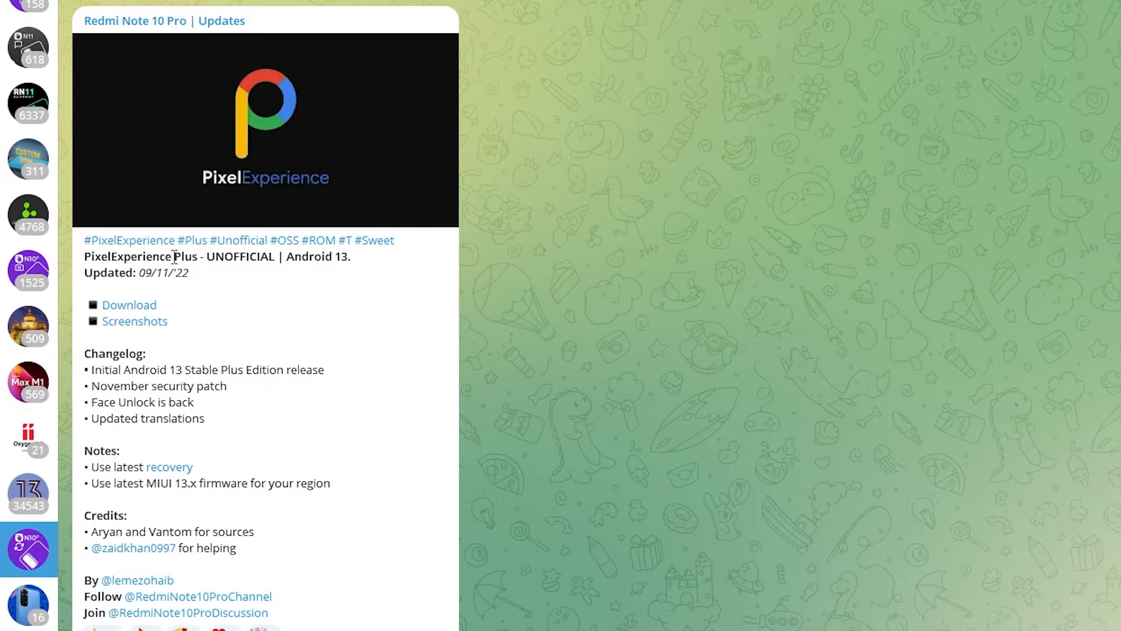
Select 'Plus' in the PixelExperience title and scroll to the OrangeFox Recovery 12.1_3 post
double_click(184, 256)
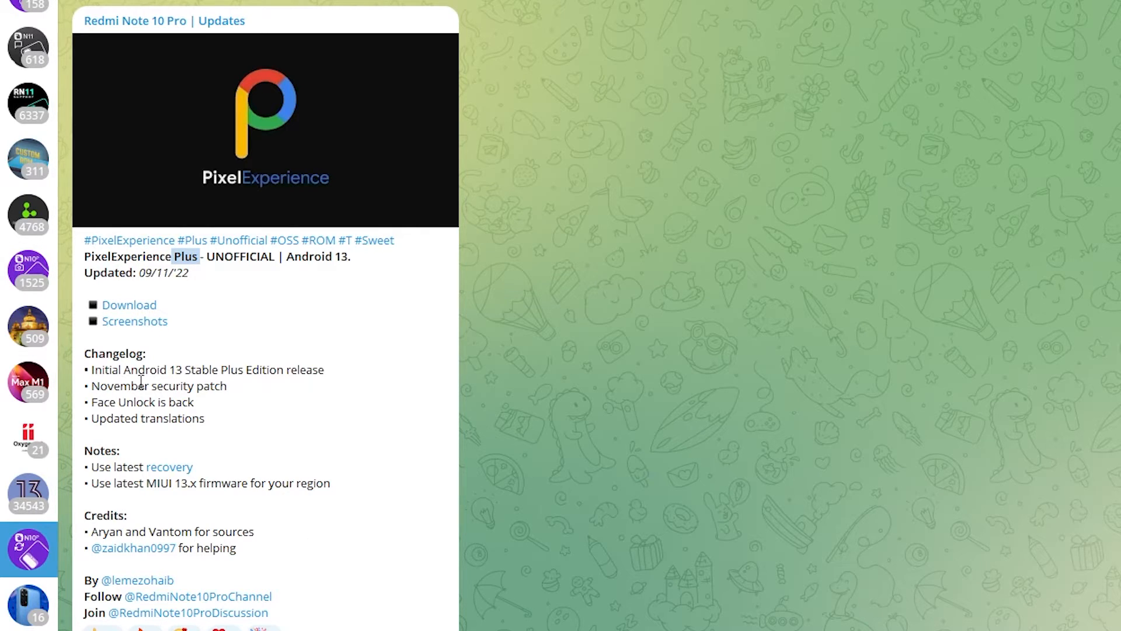
mouse_move(305, 386)
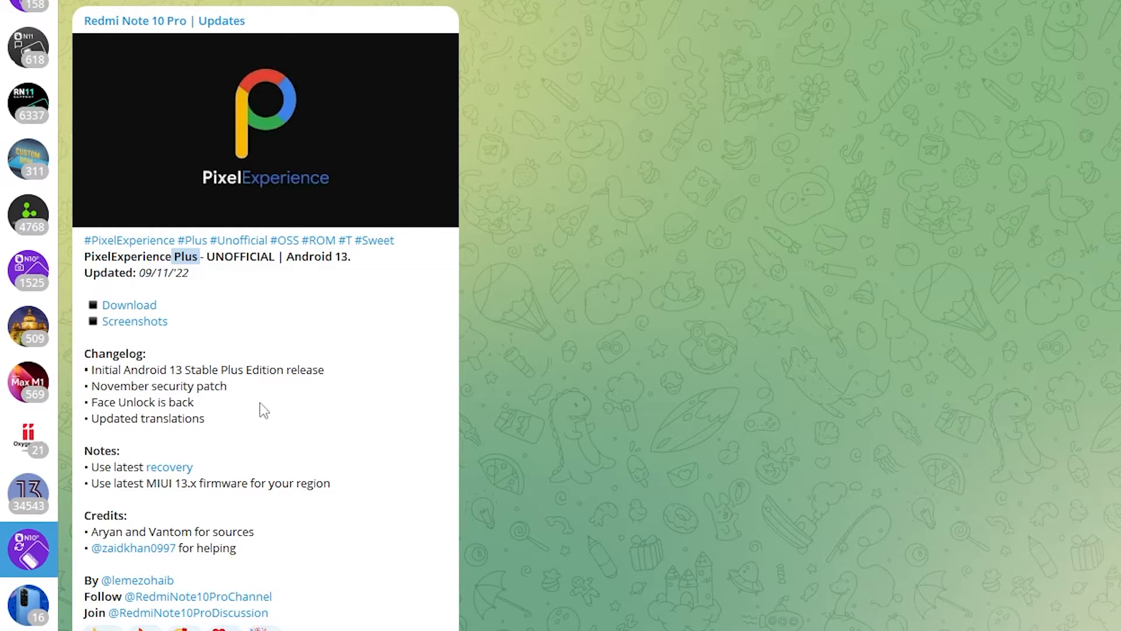
mouse_move(372, 469)
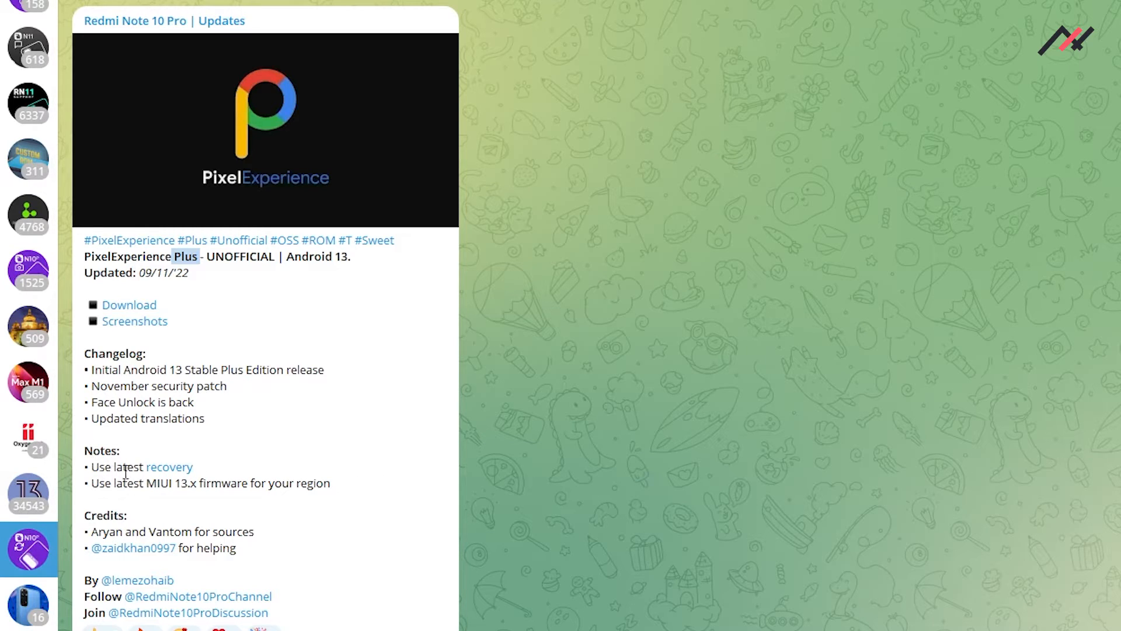
mouse_move(169, 471)
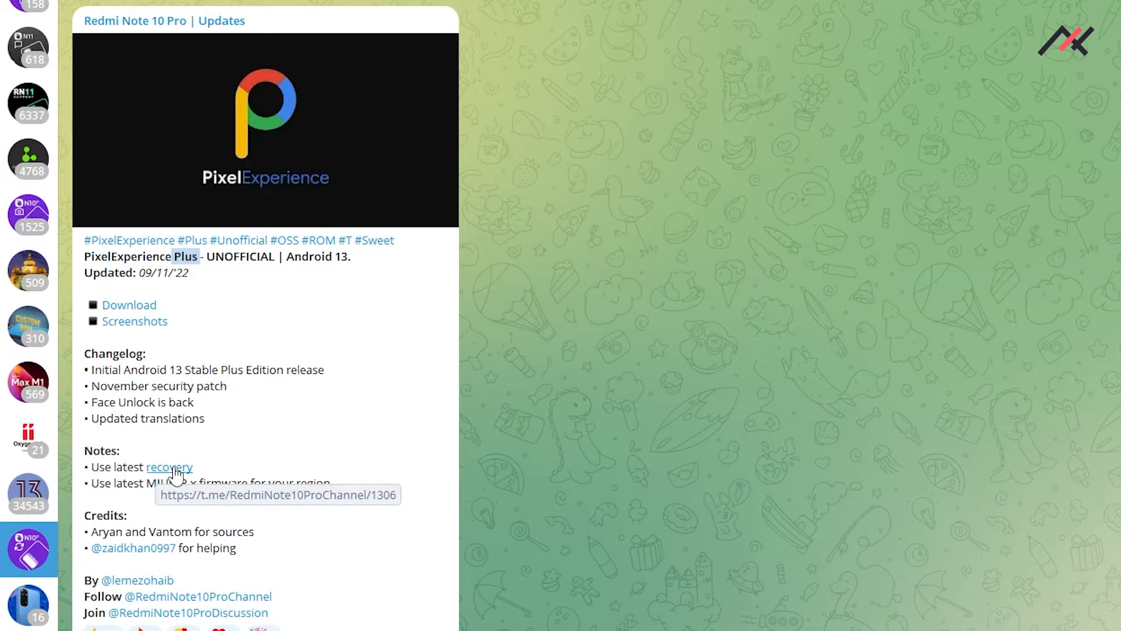
scroll(down, 3)
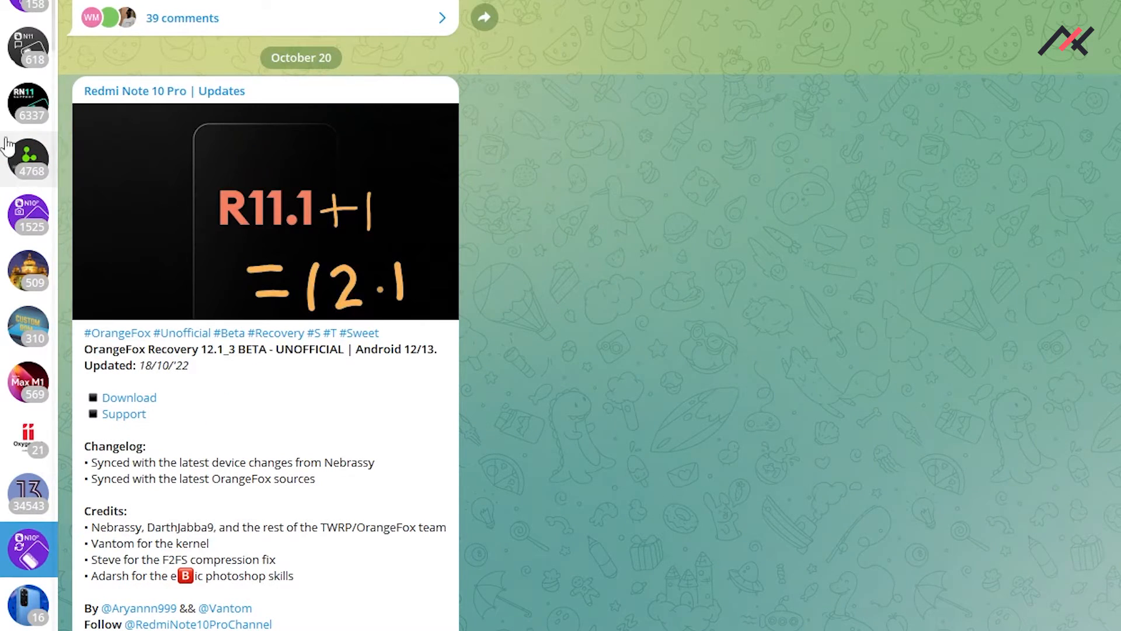
mouse_move(309, 289)
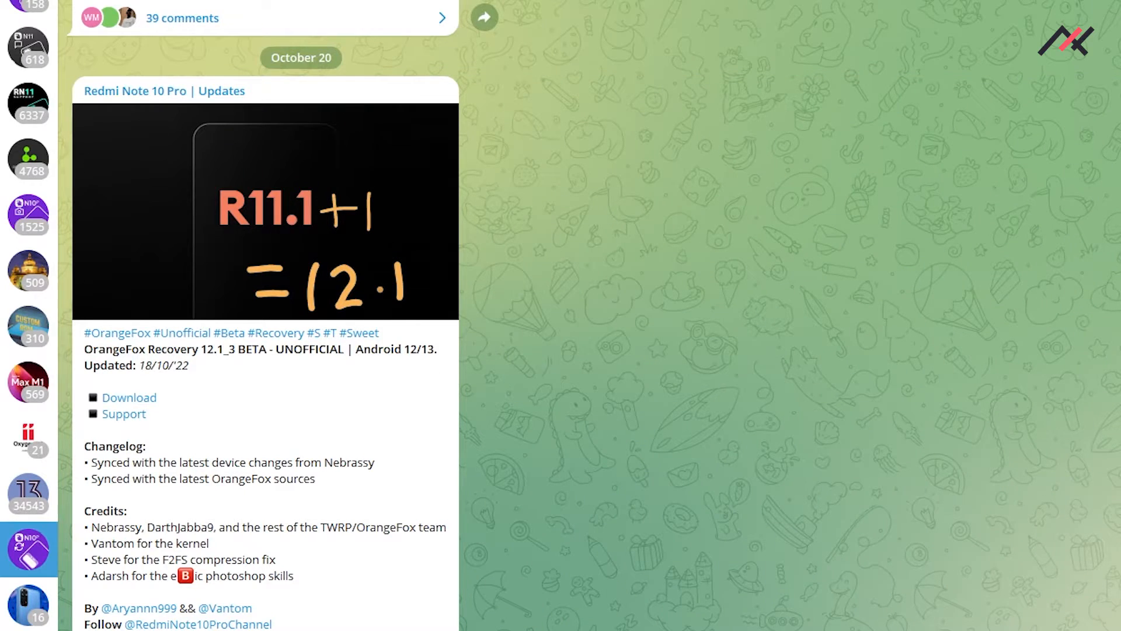
Scroll to the PixelExperience Plus post and highlight, then deselect, its 'Use latest MIUI 13.x firmware' note
scroll(down, 3)
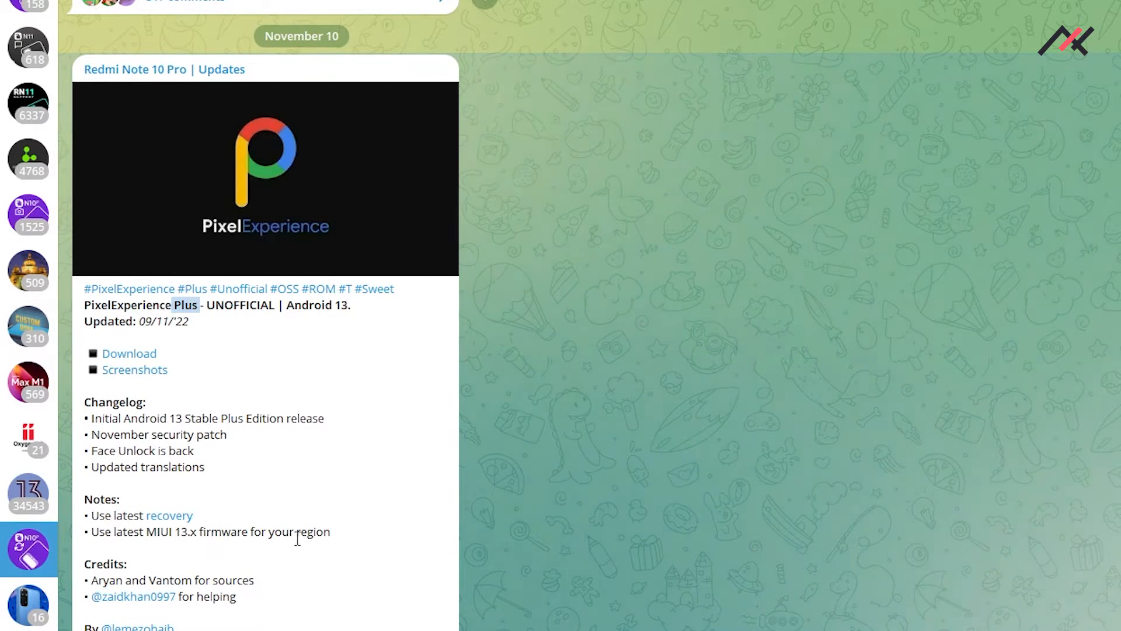
drag(90, 531, 328, 531)
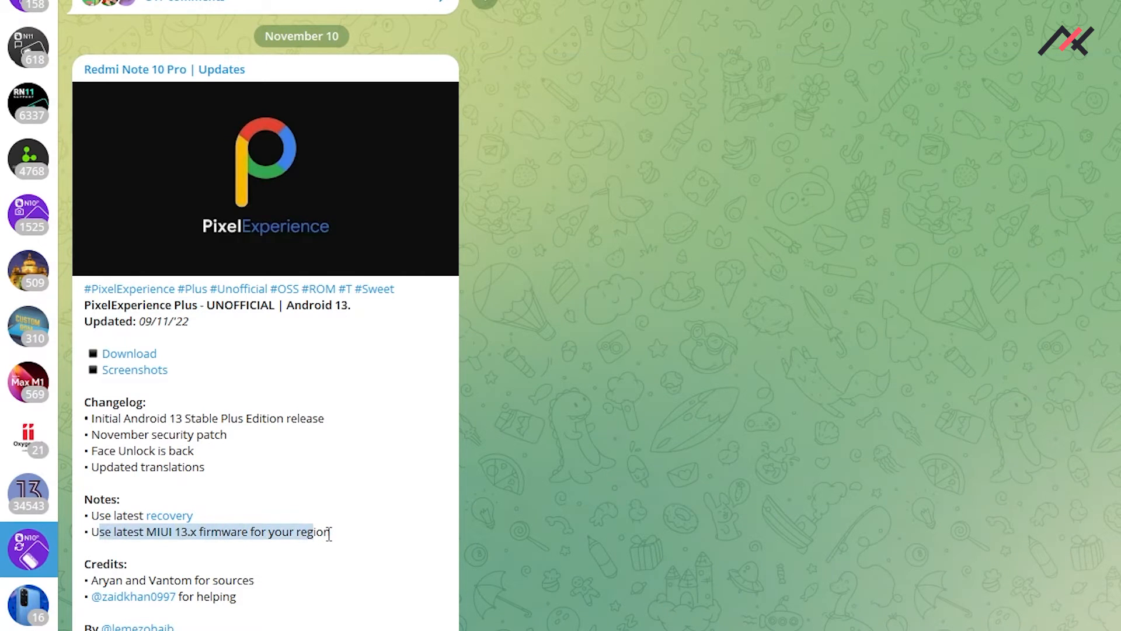
click(361, 544)
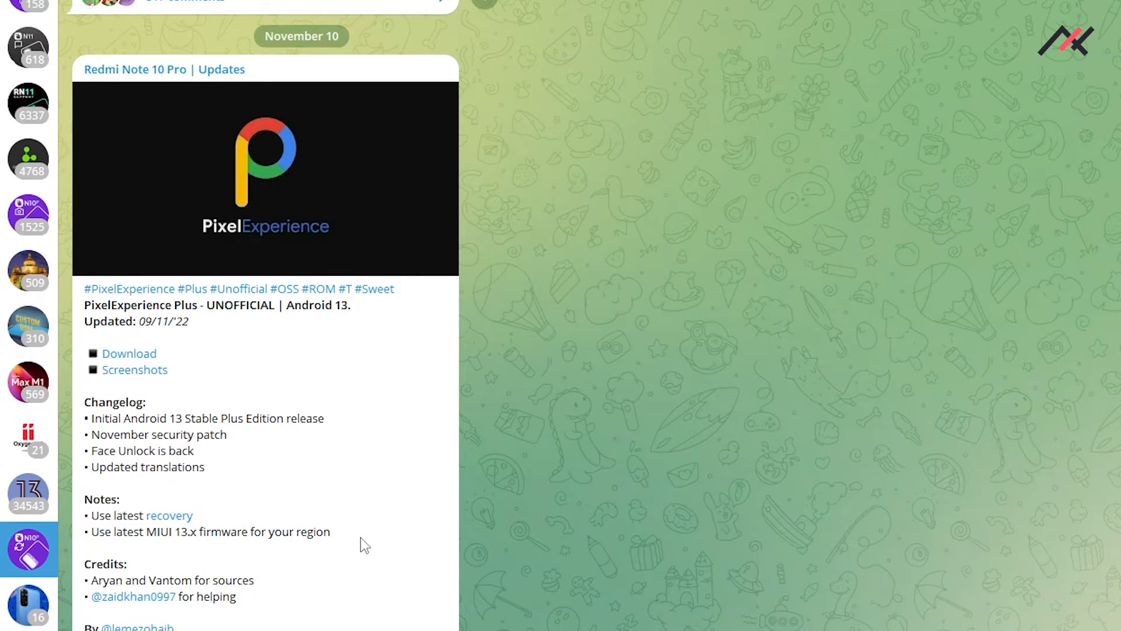